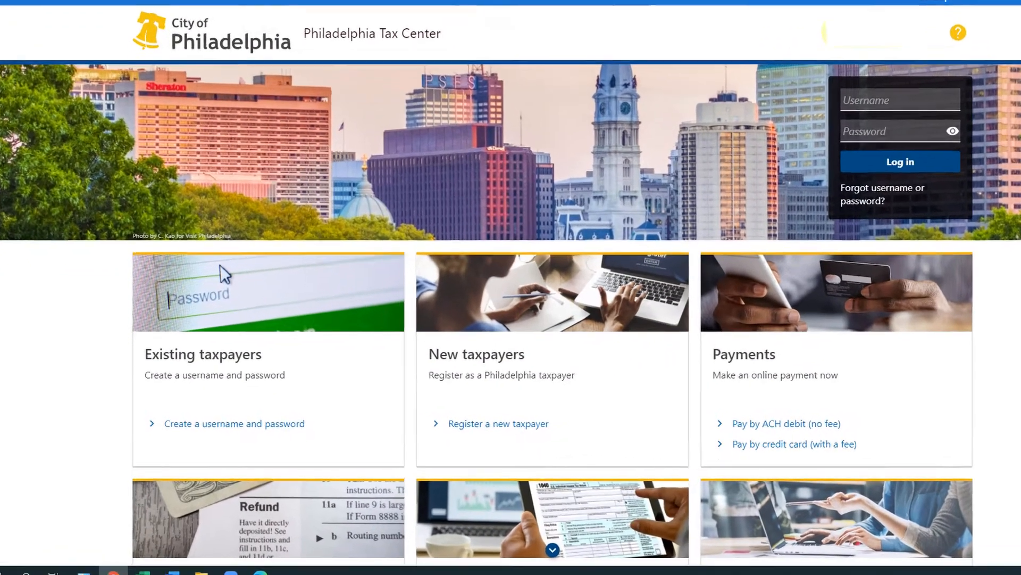
{"action": "scroll", "scroll_direction": "down", "scroll_amount": 3}
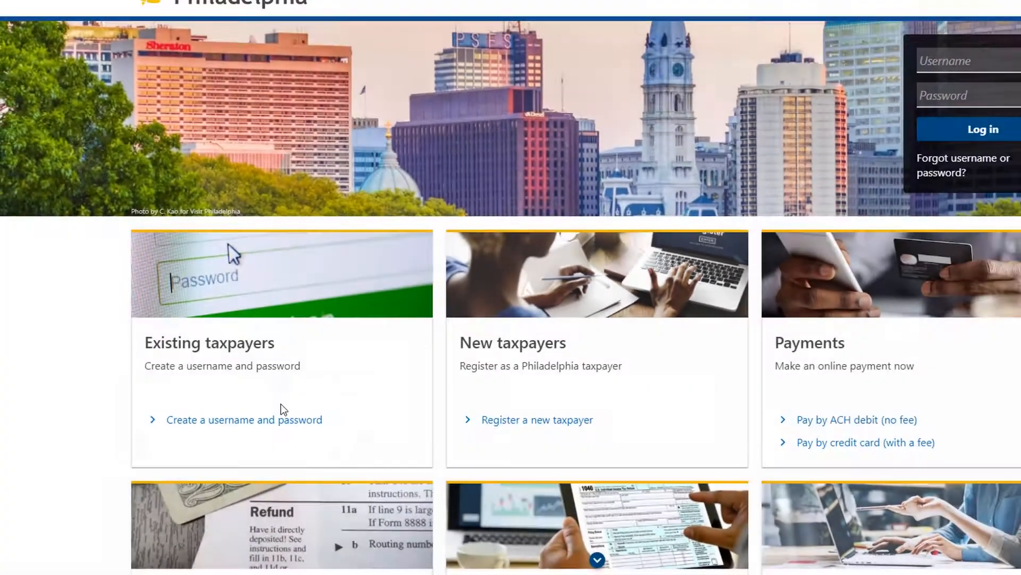
{"action": "left_click", "coordinate": [243, 419]}
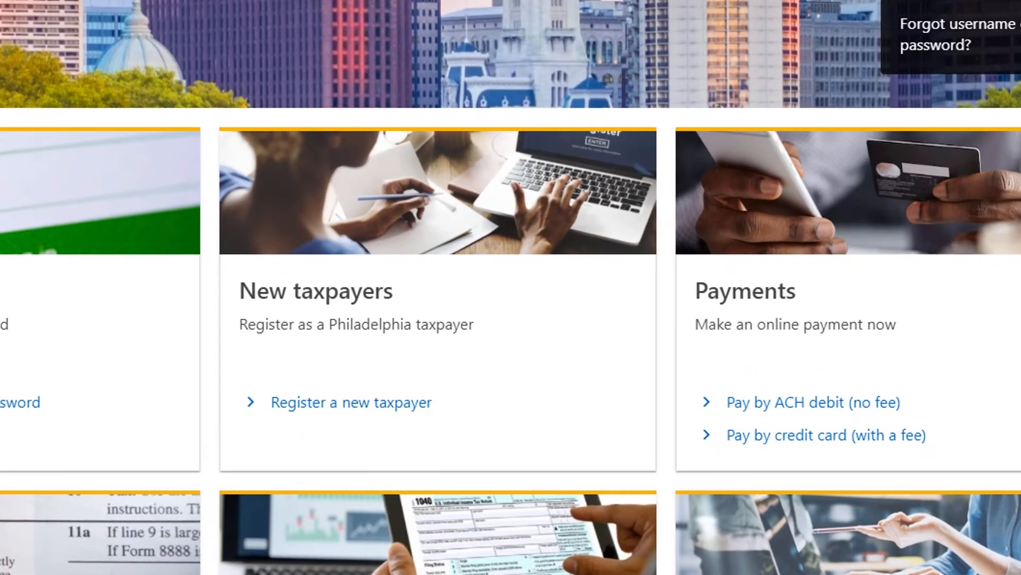
{"action": "mouse_move", "coordinate": [350, 402]}
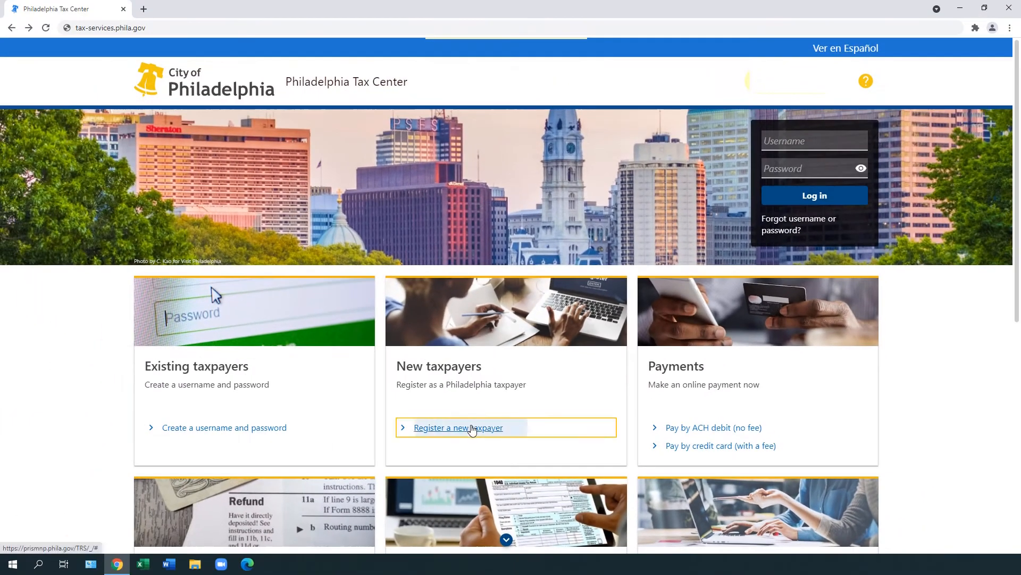
{"action": "left_click", "coordinate": [458, 427]}
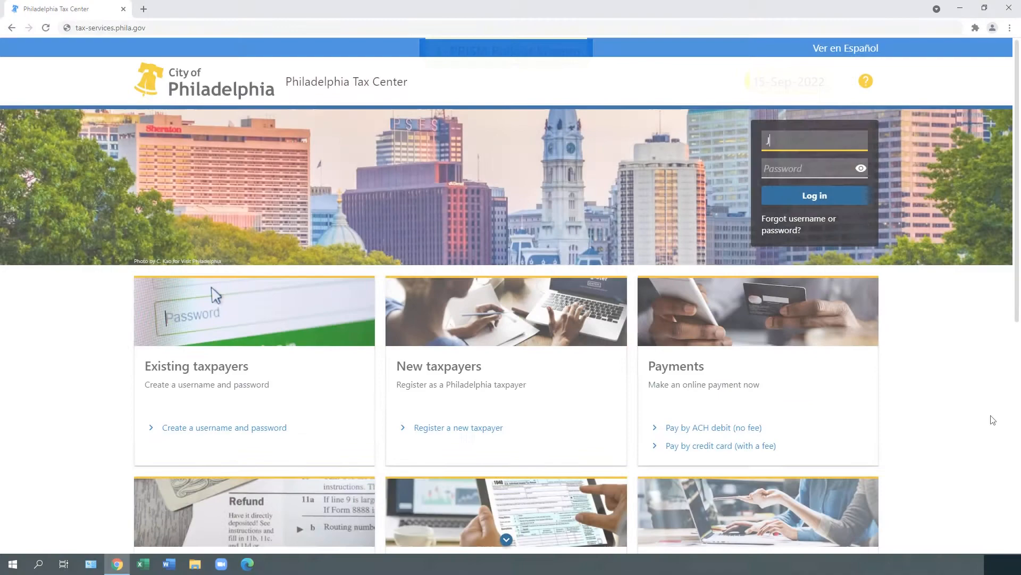
{"action": "type", "text": "JanetTaxes"}
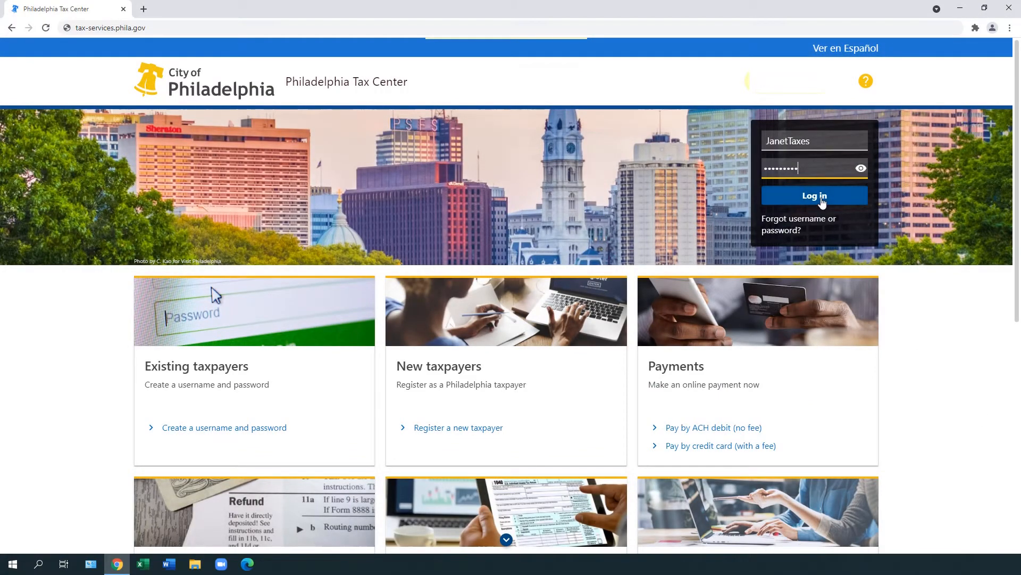
{"action": "left_click", "coordinate": [814, 196]}
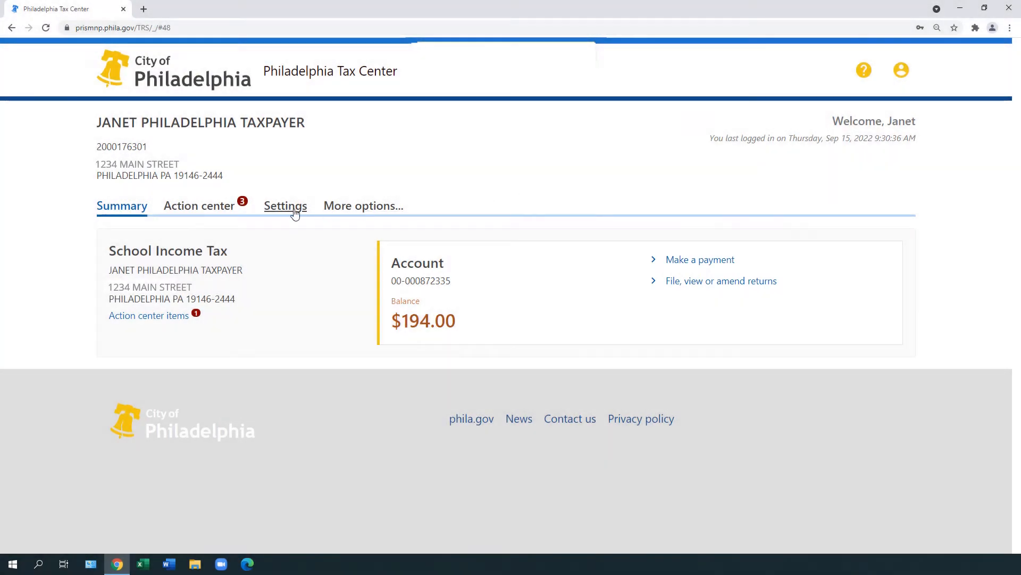
{"action": "left_click", "coordinate": [200, 205]}
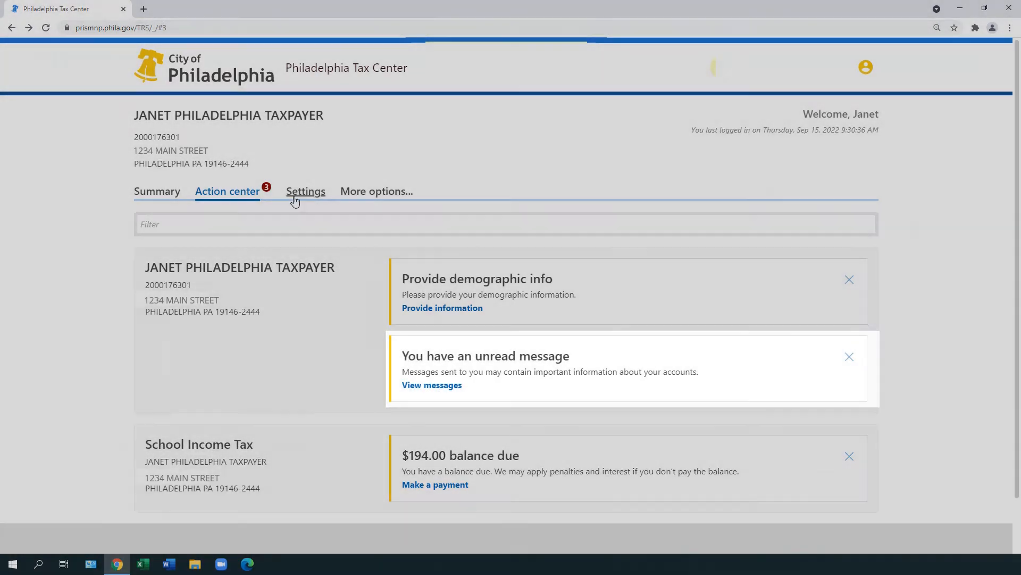
- Review the account Settings, then the More options list of submissions, messages, letters, payments and access
{"action": "left_click", "coordinate": [305, 191]}
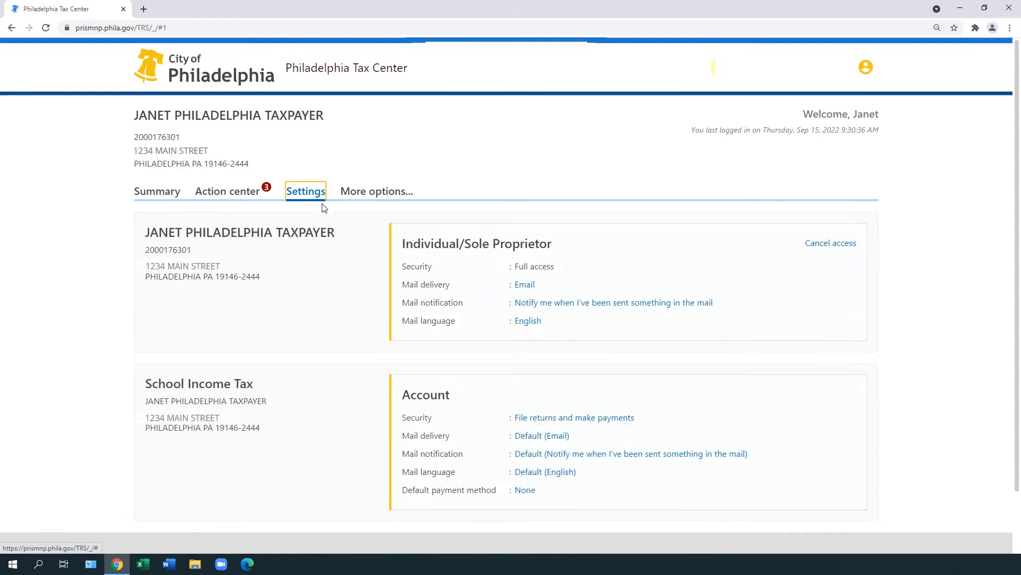
{"action": "mouse_move", "coordinate": [525, 284]}
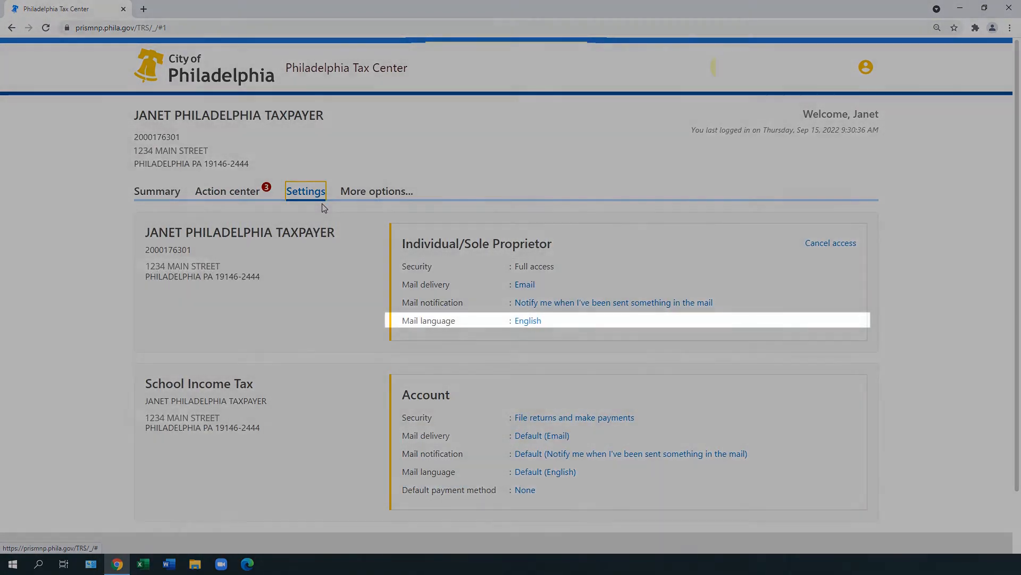
{"action": "left_click", "coordinate": [375, 190]}
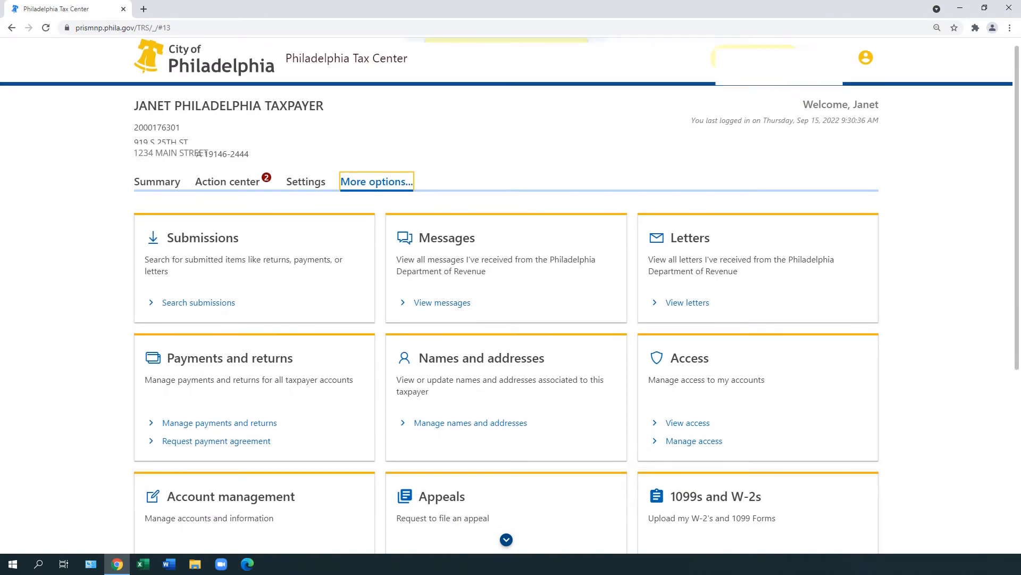
- Sign out of the taxpayer account, returning to the public homepage with its login form
{"action": "scroll", "scroll_direction": "down", "scroll_amount": 3}
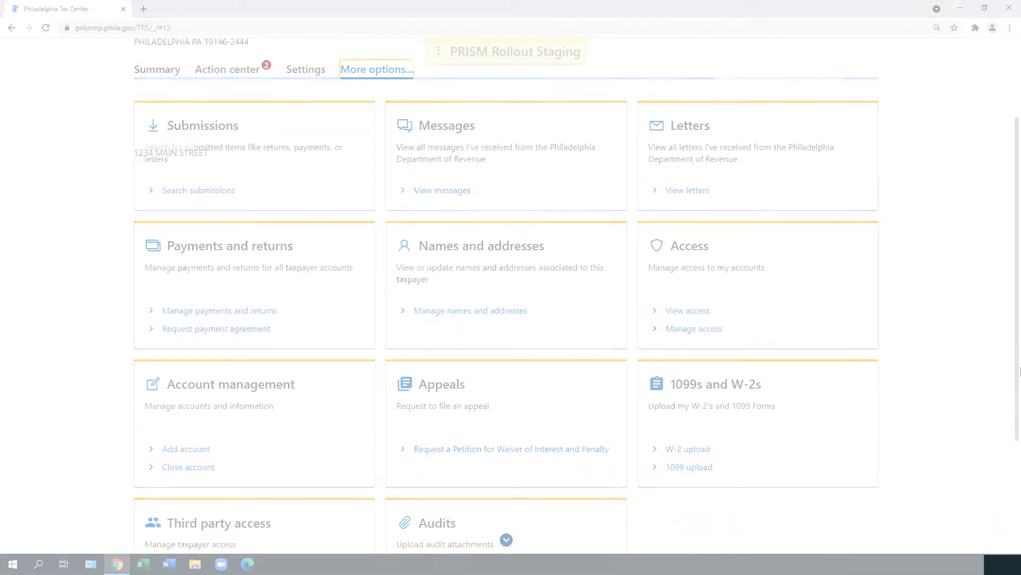
{"action": "left_click", "coordinate": [12, 28]}
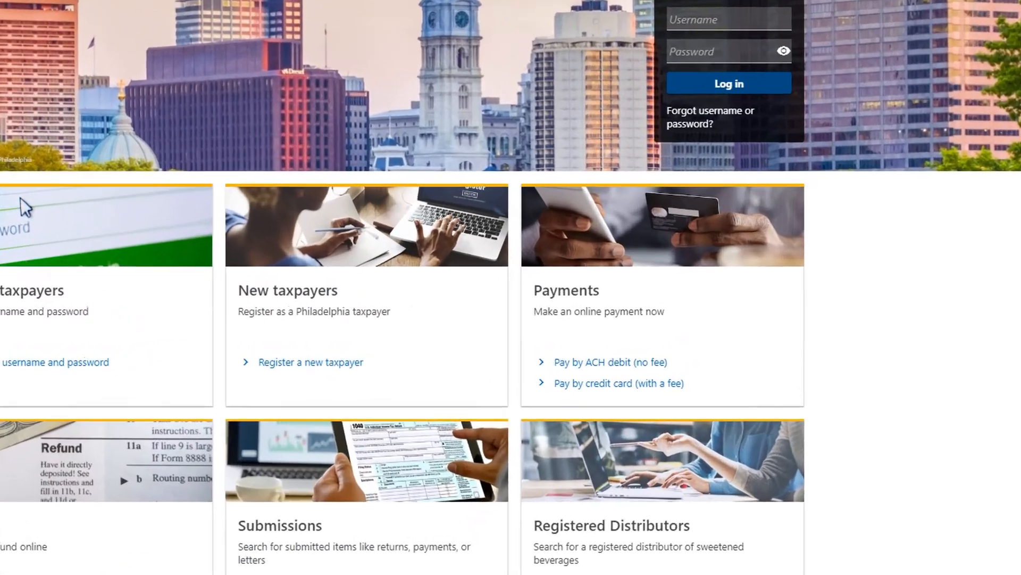
{"action": "scroll", "scroll_direction": "down", "scroll_amount": 3}
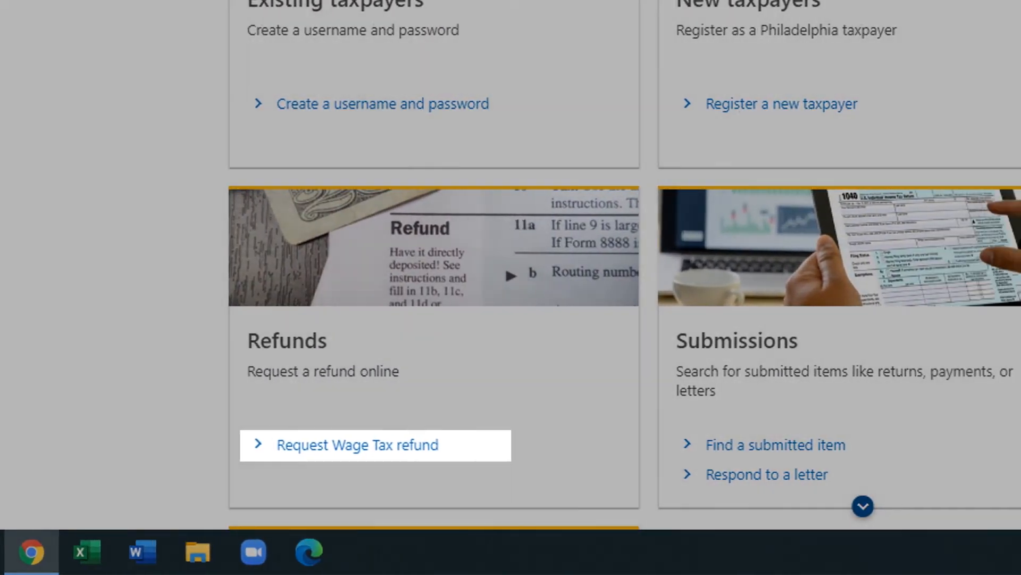
{"action": "scroll", "scroll_direction": "right", "scroll_amount": 3}
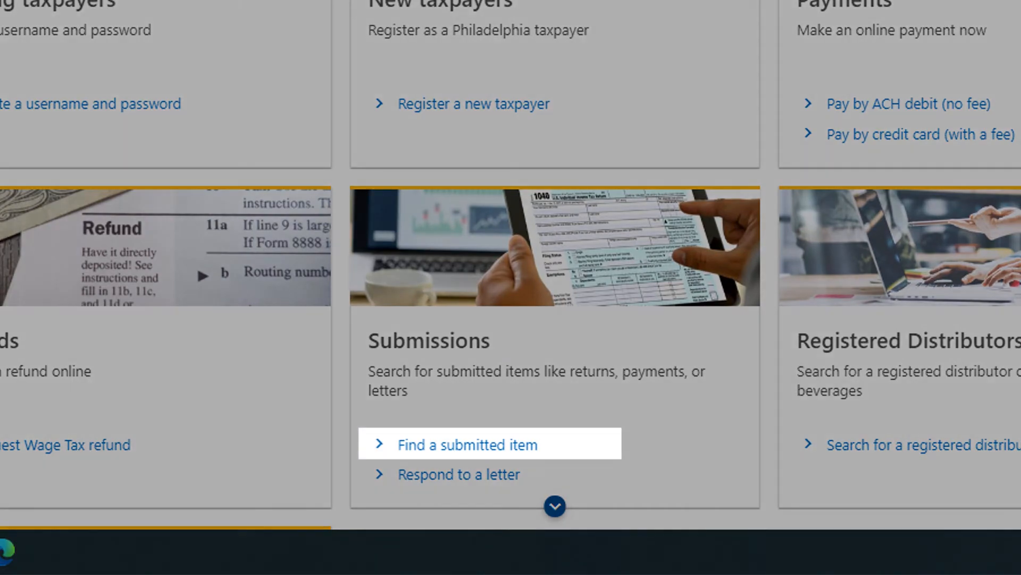
{"action": "mouse_move", "coordinate": [457, 474]}
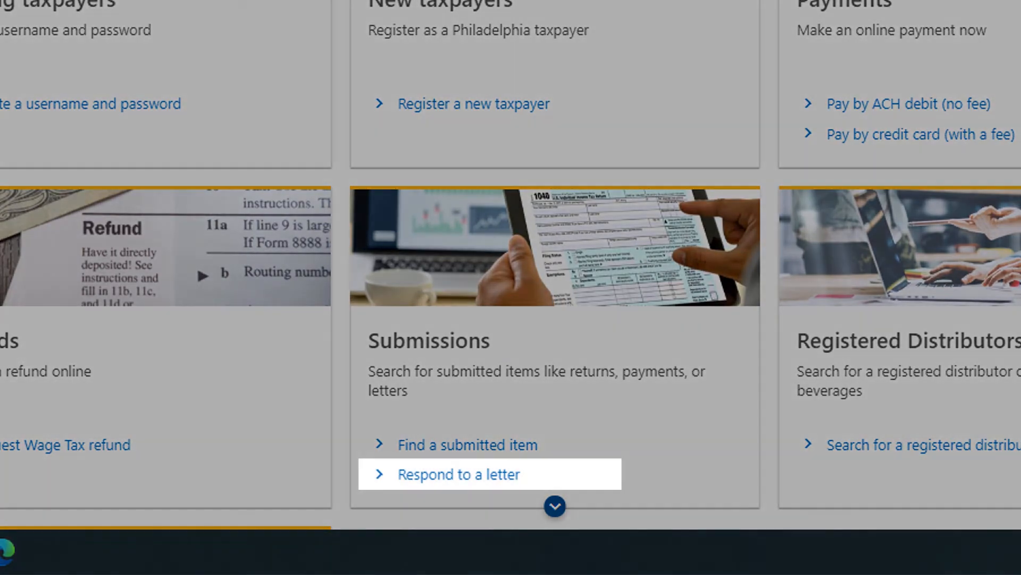
{"action": "scroll", "scroll_direction": "up", "scroll_amount": 3}
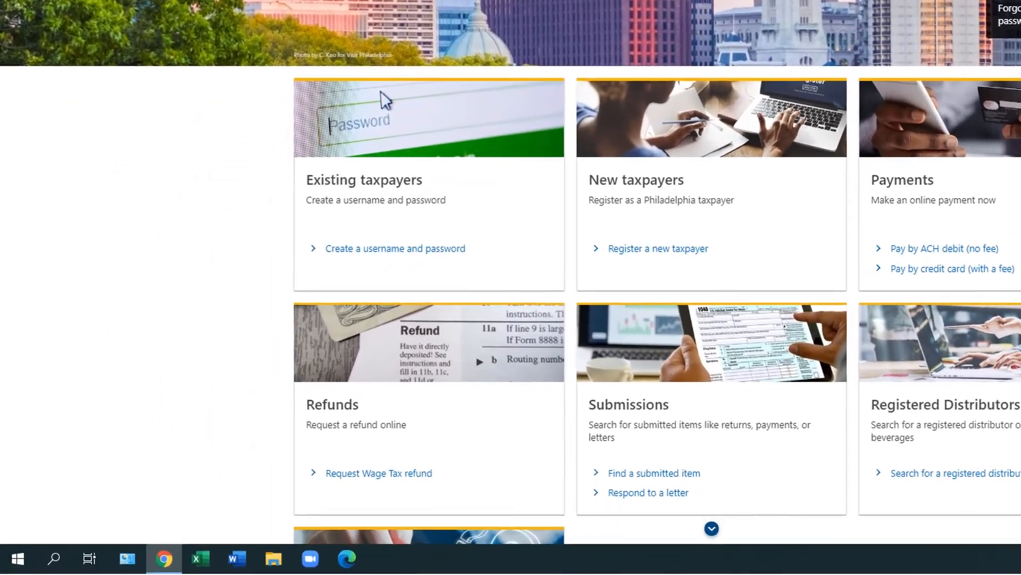
{"action": "scroll", "scroll_direction": "down", "scroll_amount": 3}
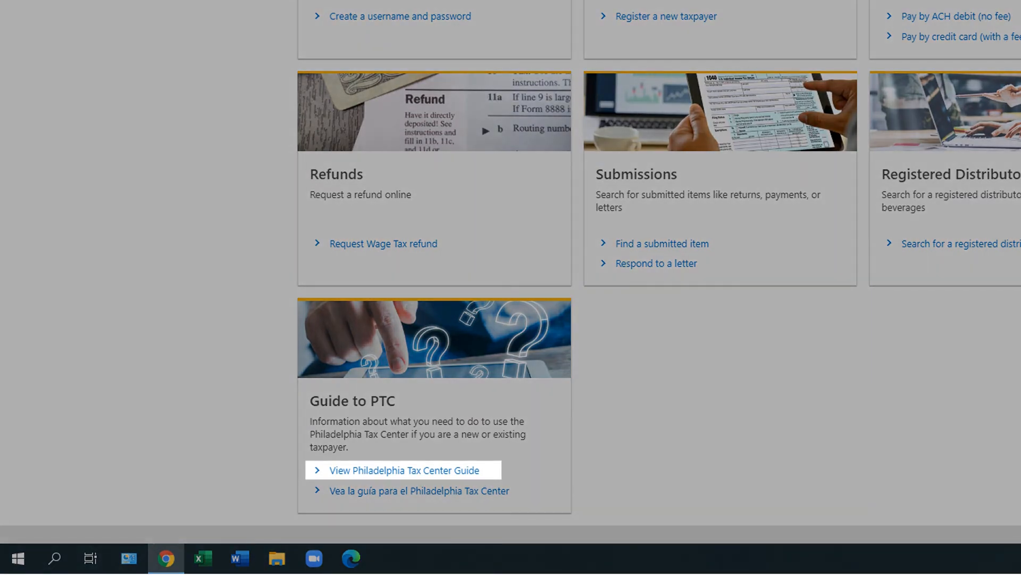
{"action": "scroll", "scroll_direction": "up", "scroll_amount": 3}
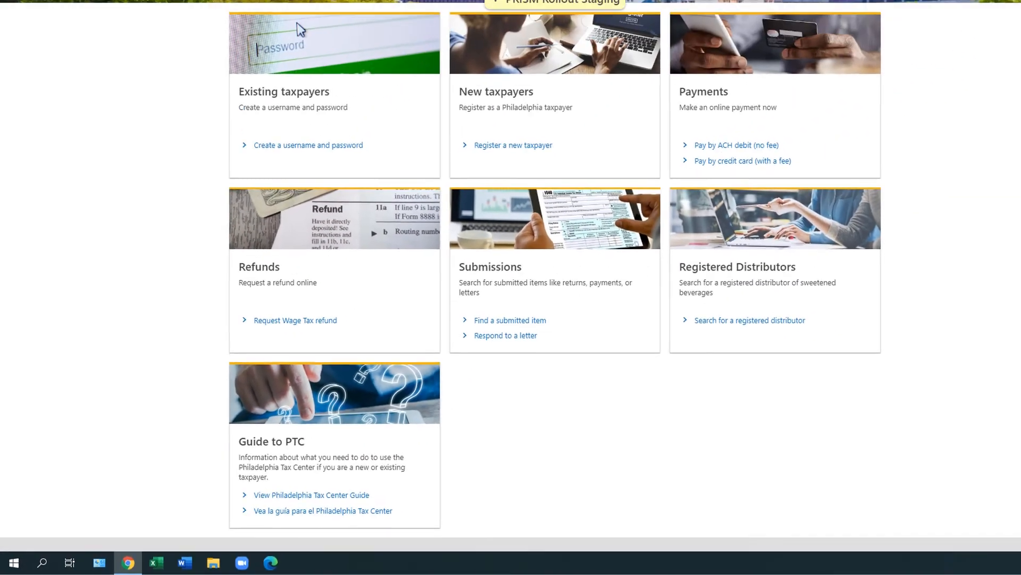
{"action": "scroll", "scroll_direction": "up", "scroll_amount": 3}
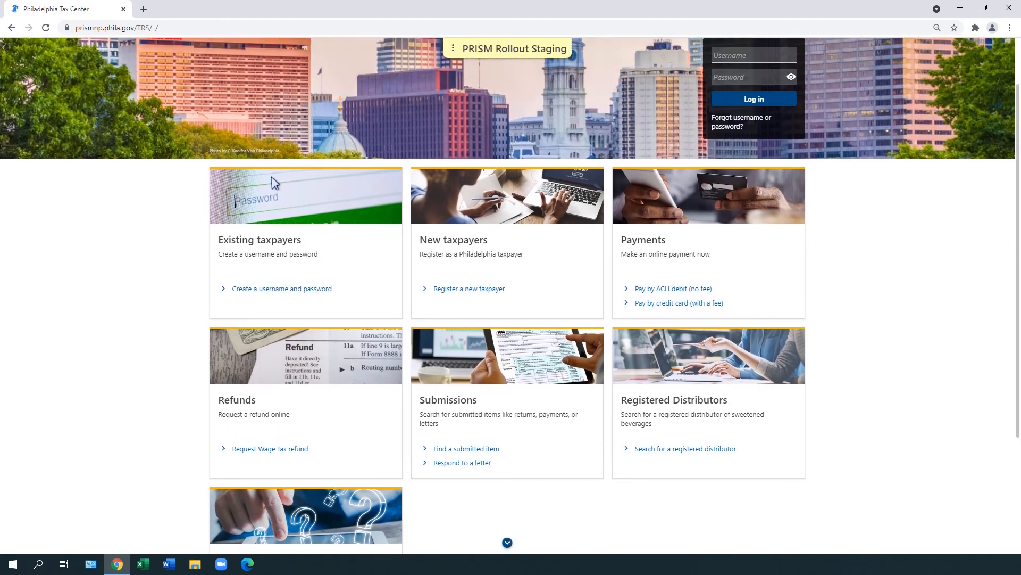
{"action": "scroll", "scroll_direction": "up", "scroll_amount": 3}
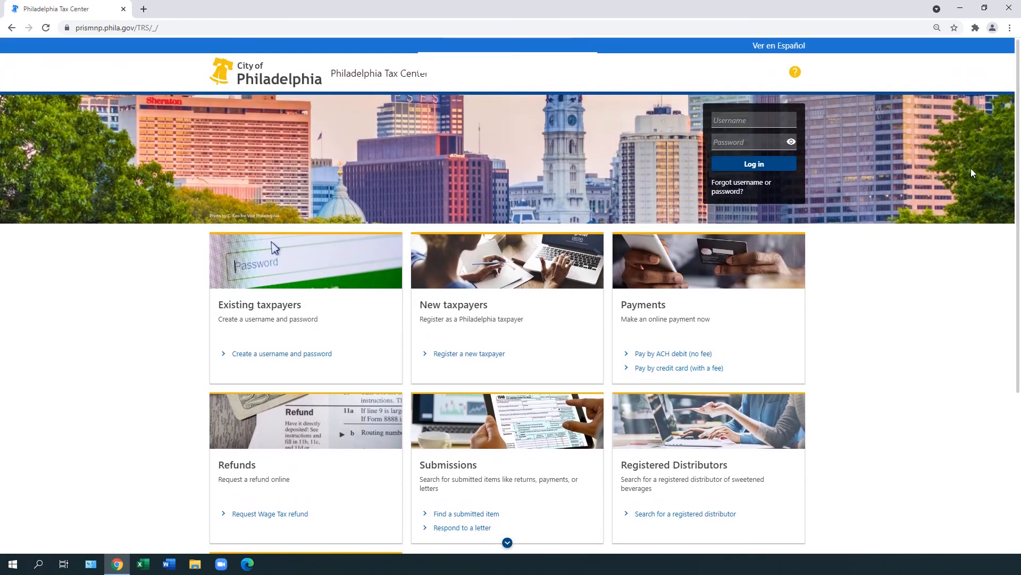